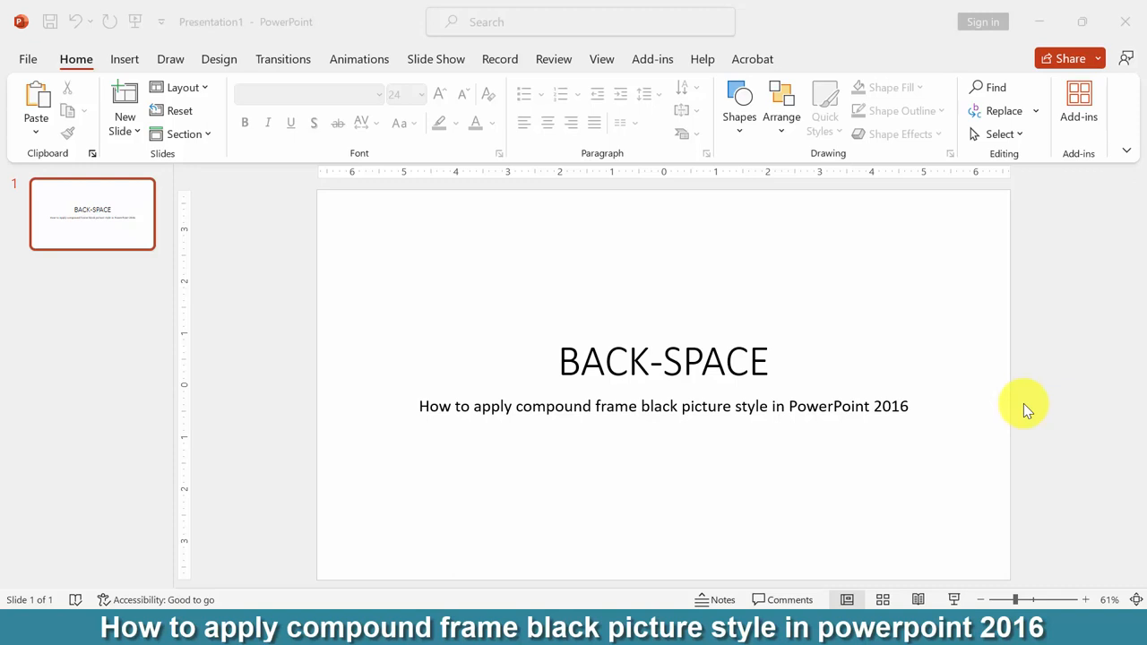
pyautogui.moveTo(975, 422)
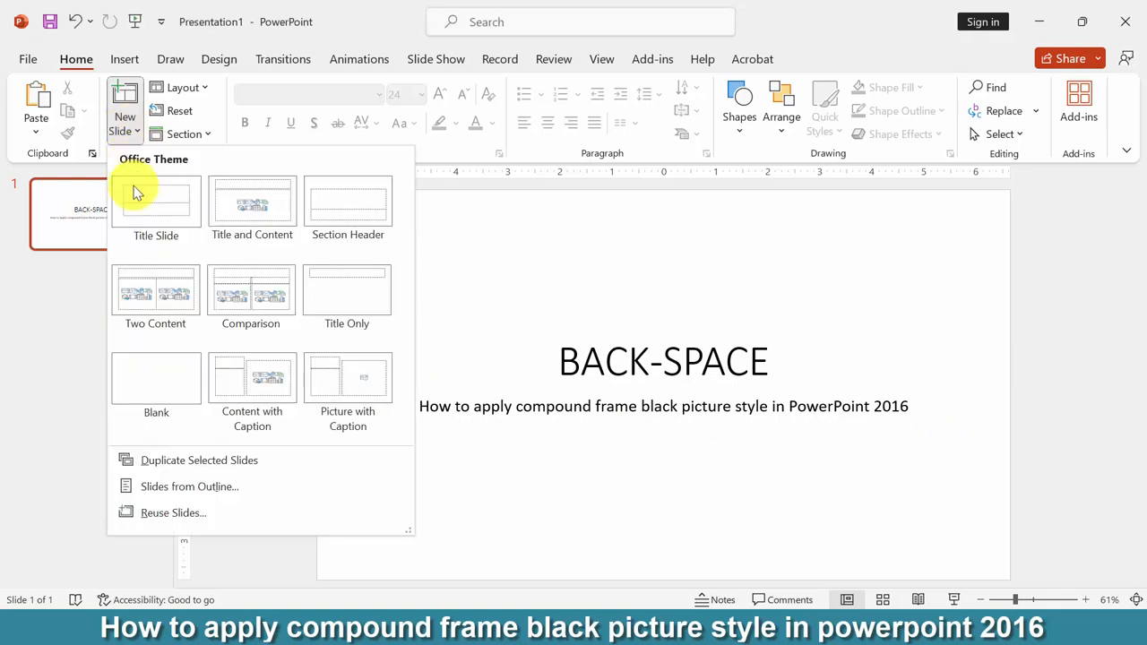
# Add a blank second slide after the BACK-SPACE title slide
pyautogui.click(156, 376)
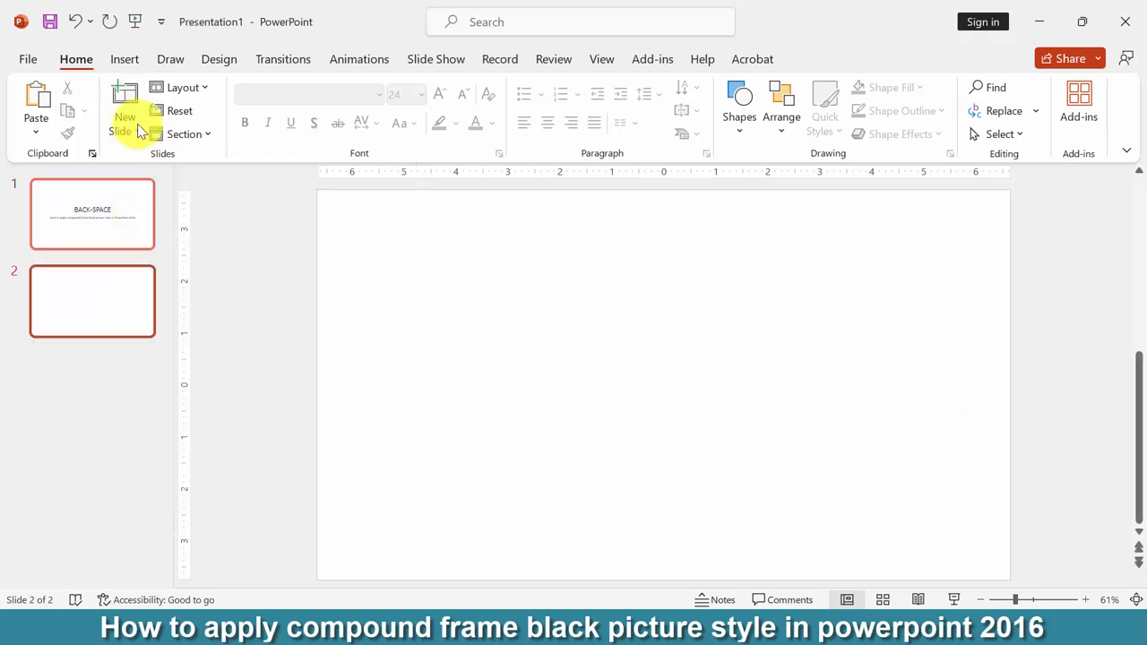
# Insert the johann-siemens lone-tree-in-field photo from the PICTURE folder onto slide 2
pyautogui.click(140, 103)
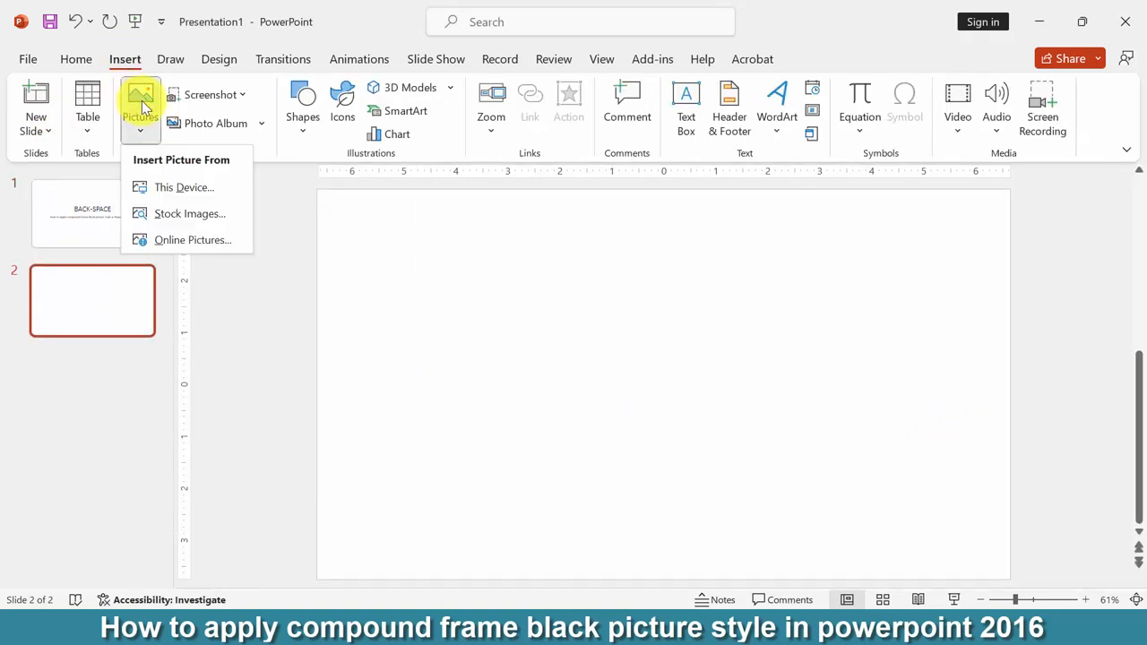
pyautogui.click(185, 186)
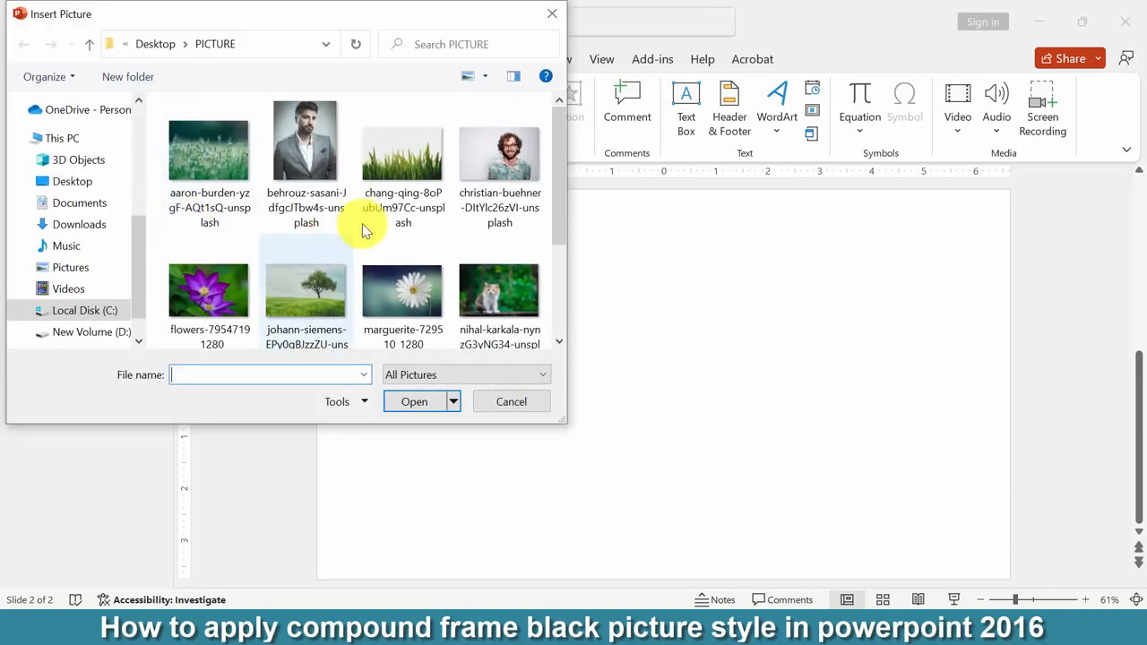
pyautogui.click(305, 269)
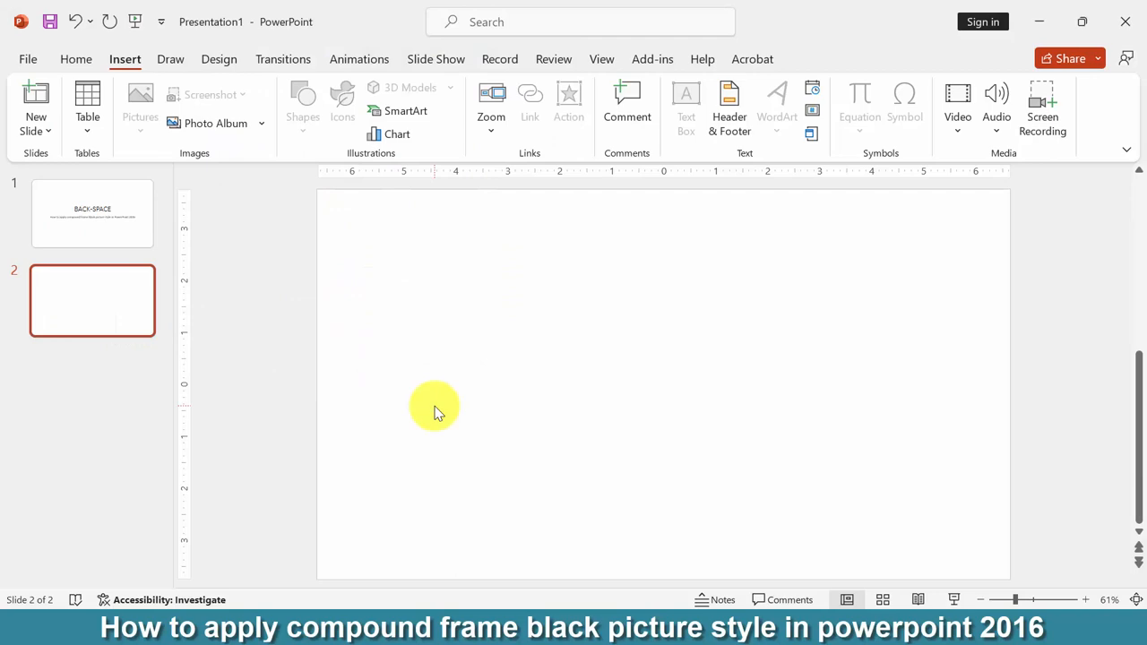
pyautogui.click(140, 103)
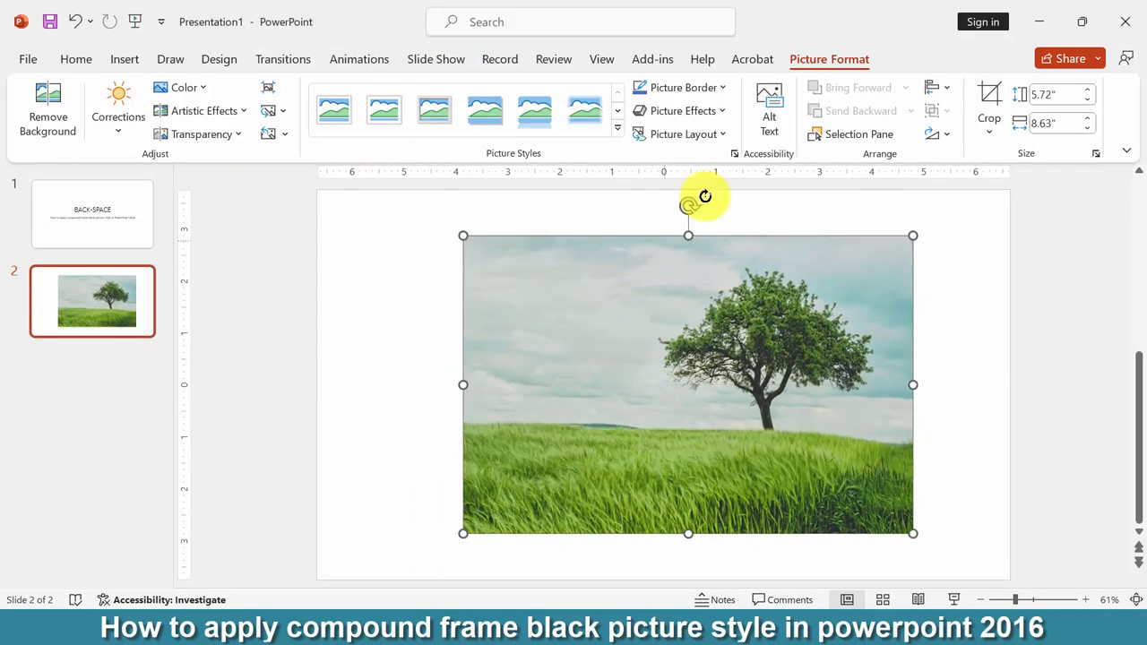
pyautogui.moveTo(518, 161)
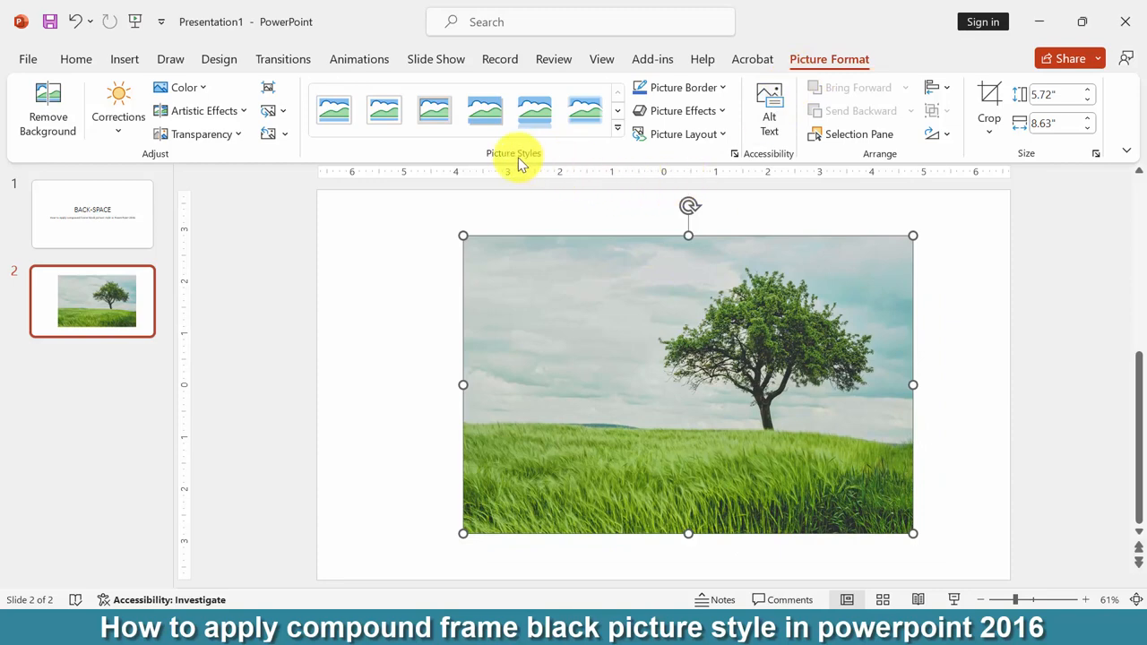
# Expand the Picture Styles gallery for the tree photo
pyautogui.click(617, 127)
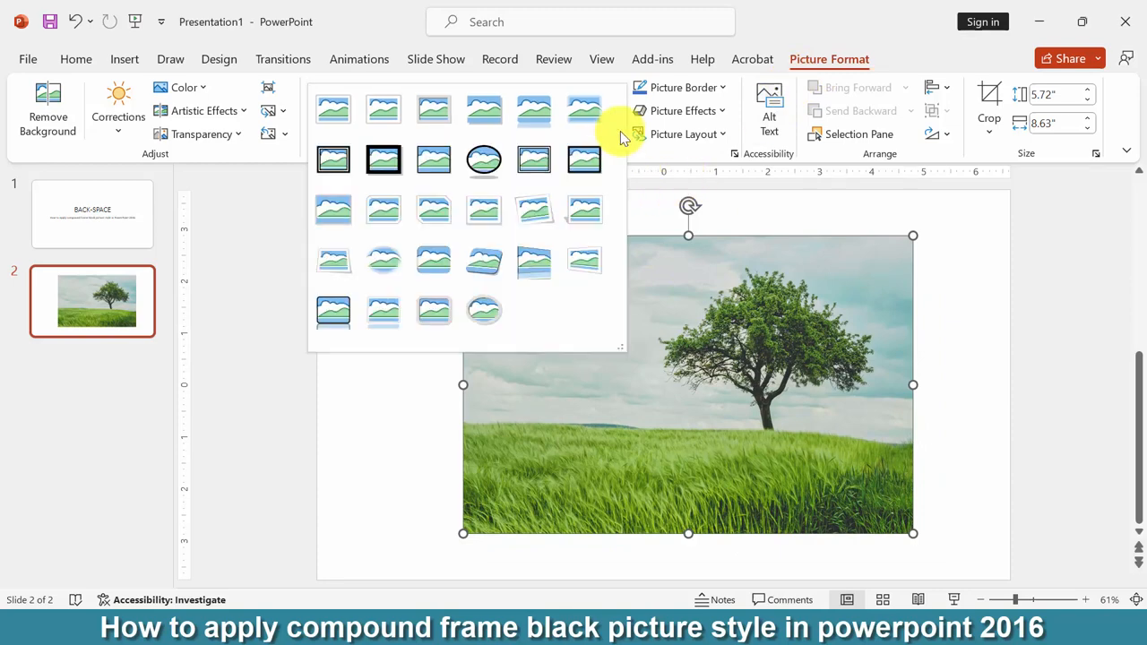